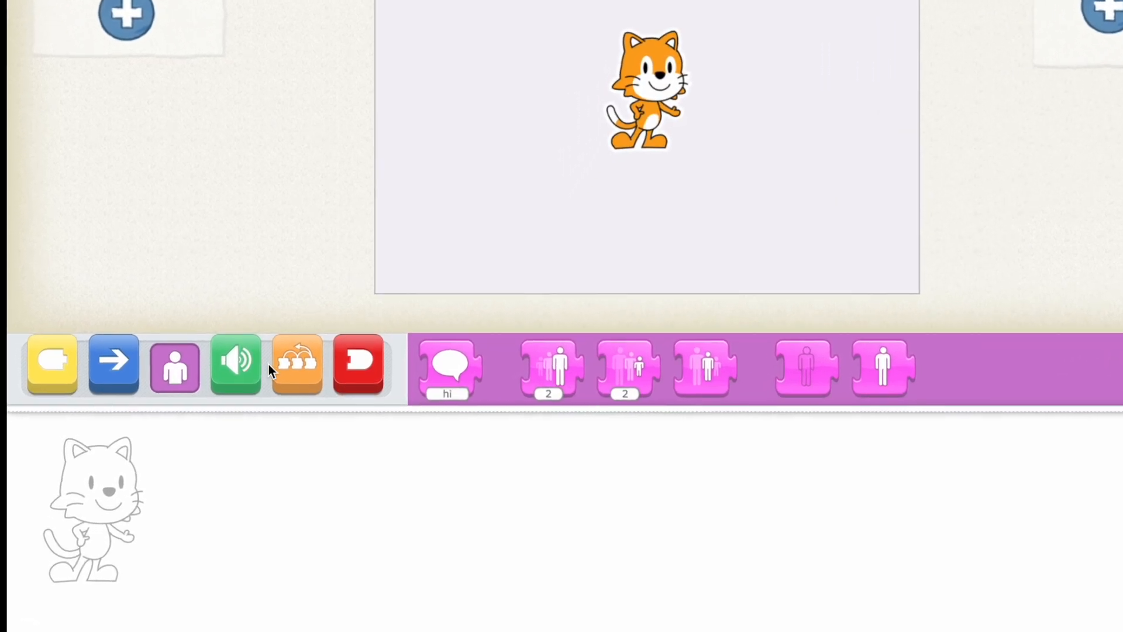
- Browse the control palette's wait, stop, speed and repeat blocks without adding any
click(234, 365)
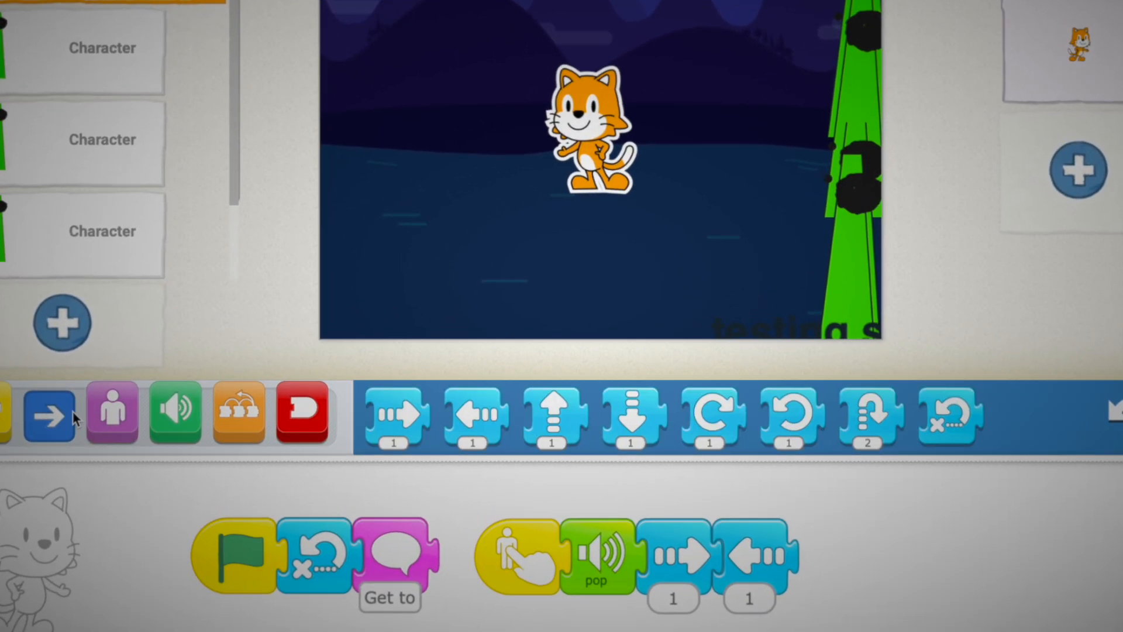
click(278, 412)
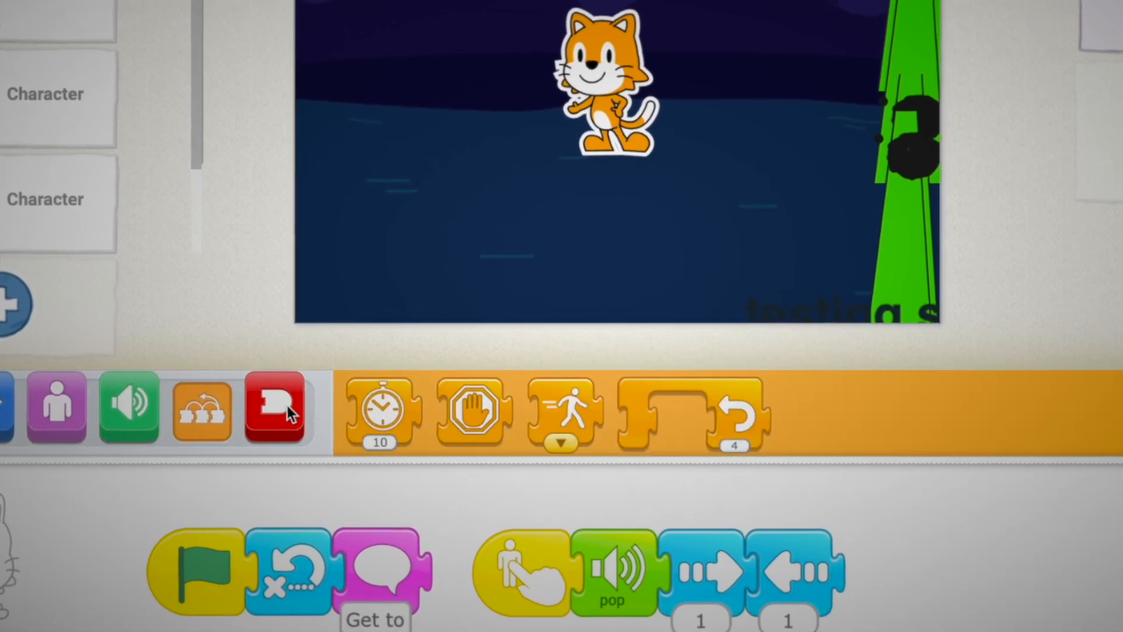